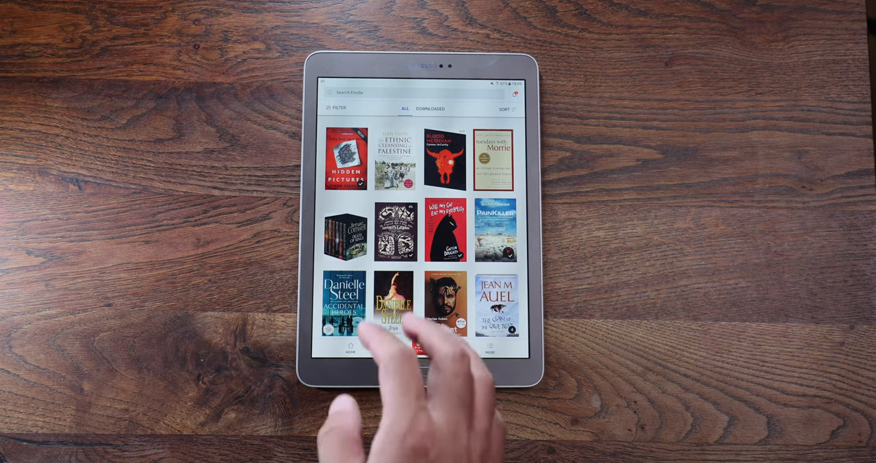
Leave the Kindle library grid and set the tablet down at its 18:12 lock screen.
click(351, 159)
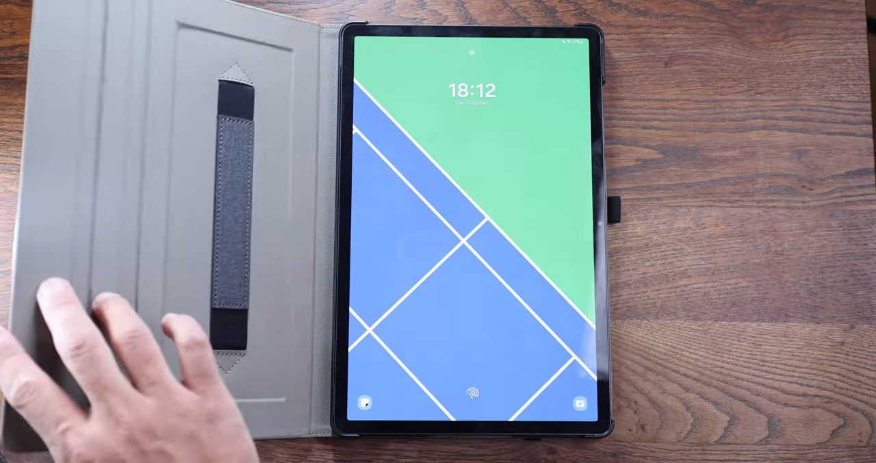
Wake the second tablet and unlock it with the fingerprint sensor to reach Kindle's library.
click(472, 393)
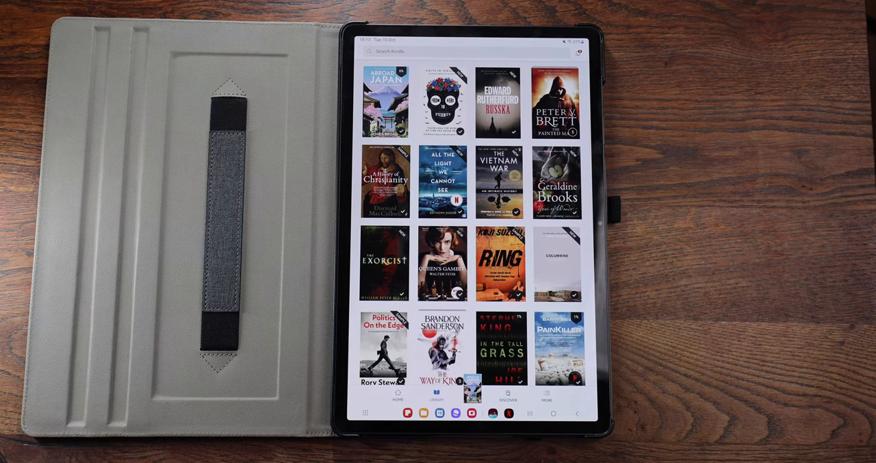
click(555, 263)
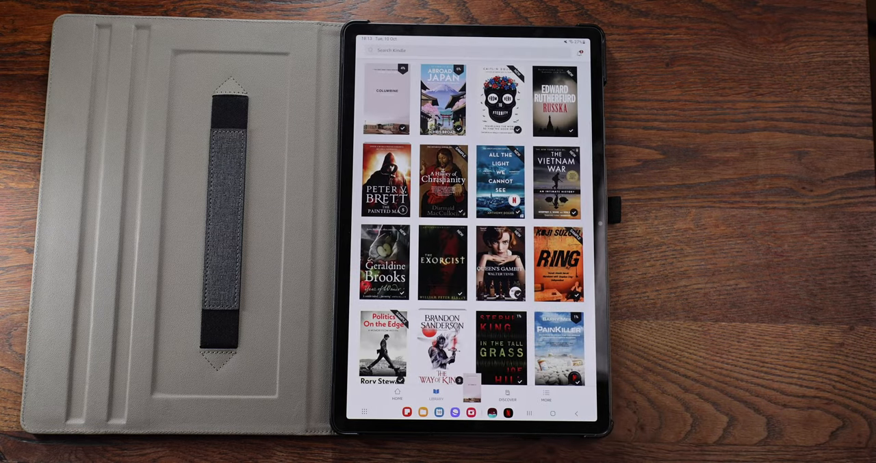
scroll(down, 3)
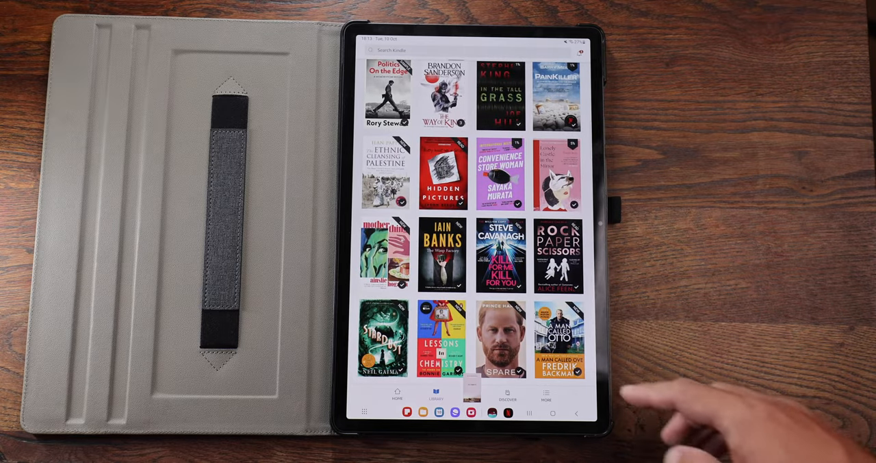
scroll(down, 3)
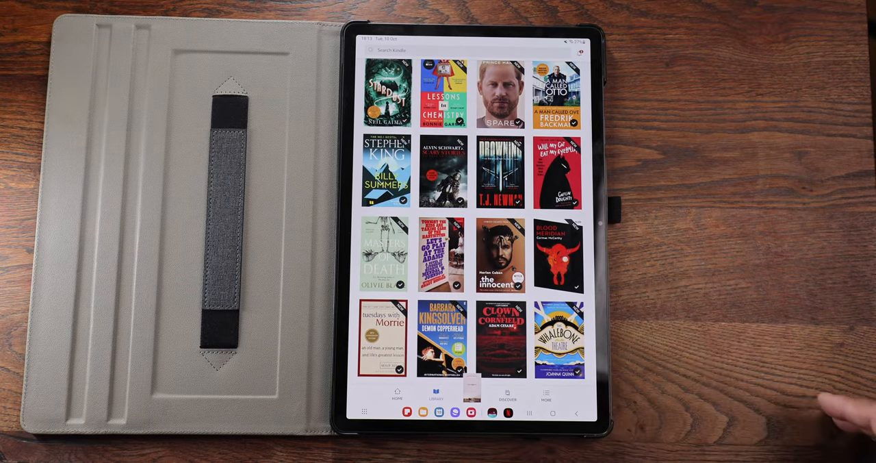
Open Blood Meridian from the library cover grid.
click(556, 254)
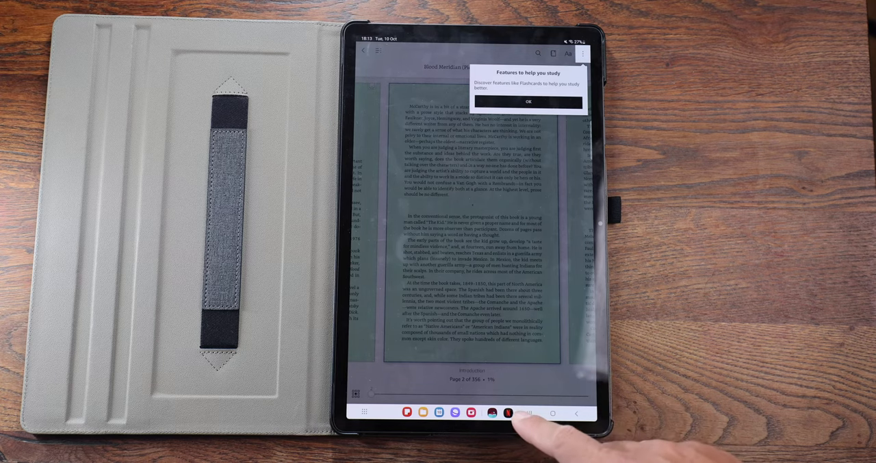
Switch to Netflix from the taskbar, then over to Libby's shelf.
click(507, 412)
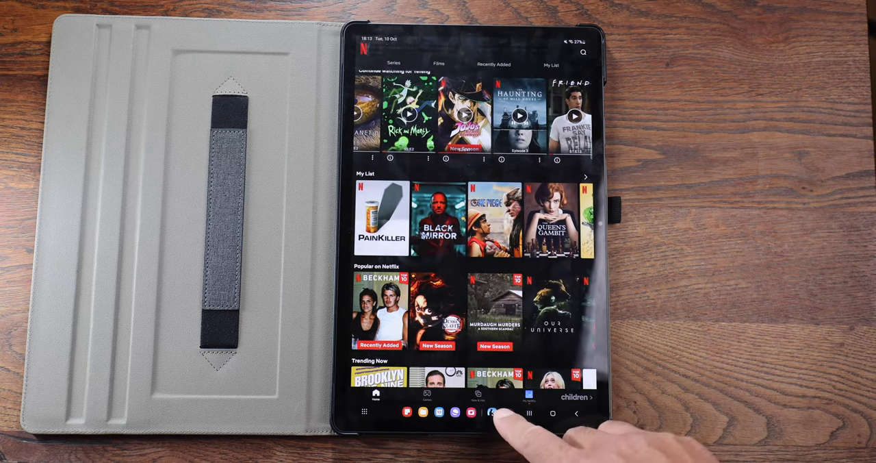
click(507, 411)
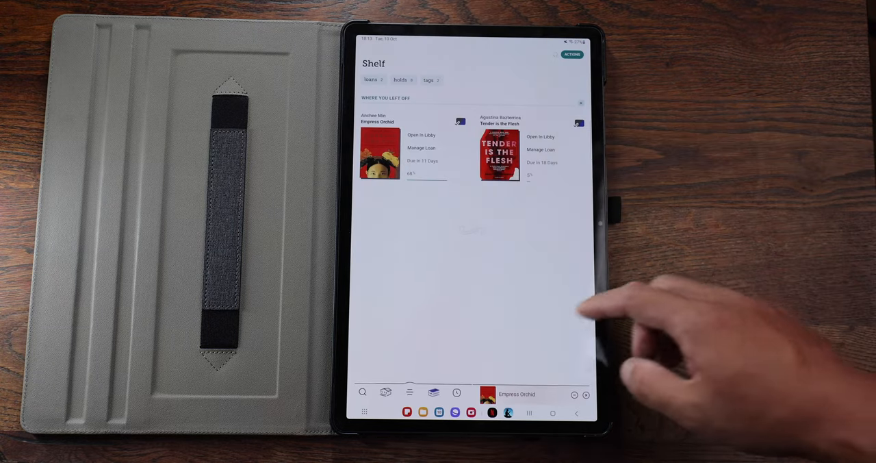
Go back from Libby's loans shelf to Blood Meridian on page 2 in Kindle.
click(401, 80)
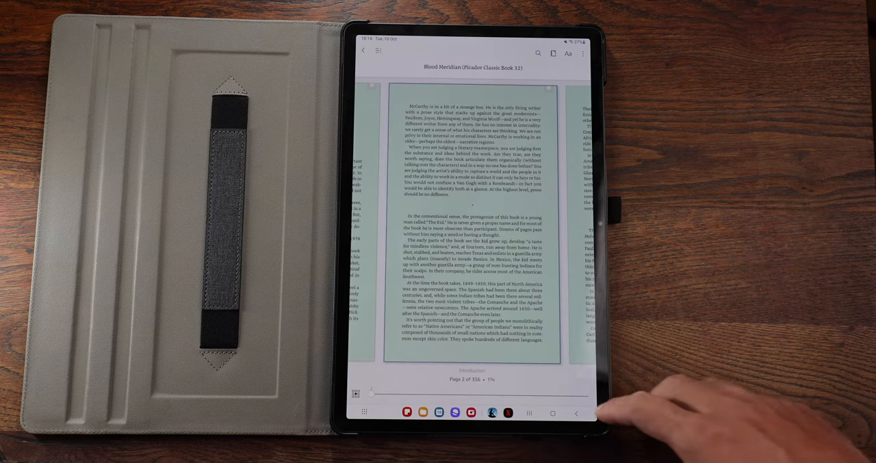
Close Blood Meridian with Back to return to the Kindle Library tab.
click(363, 53)
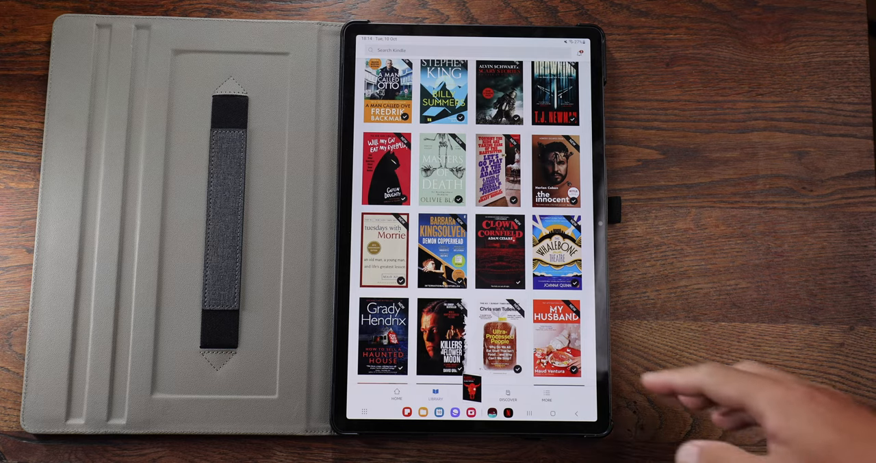
scroll(down, 3)
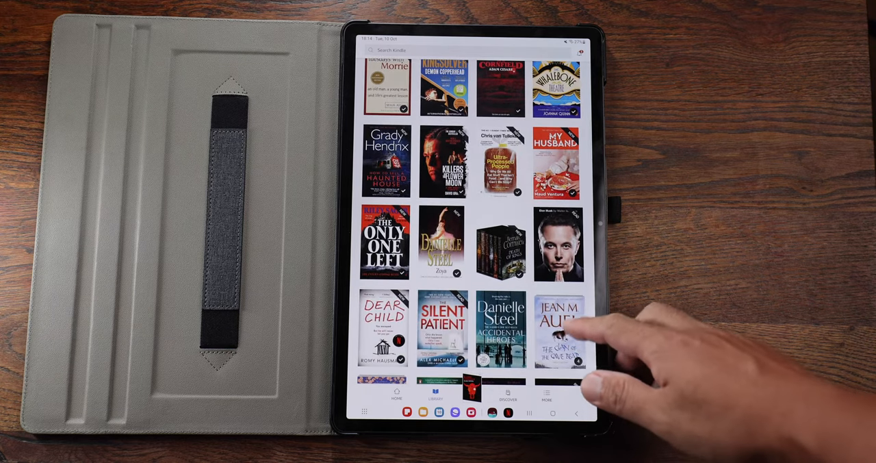
scroll(down, 3)
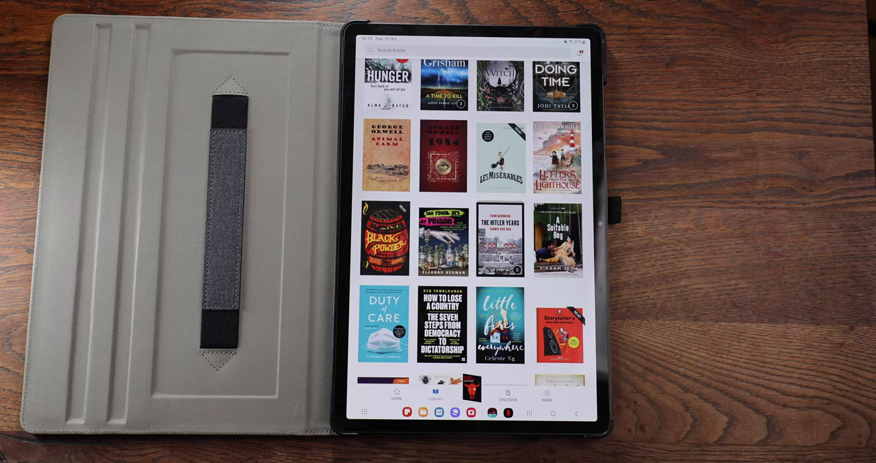
scroll(down, 3)
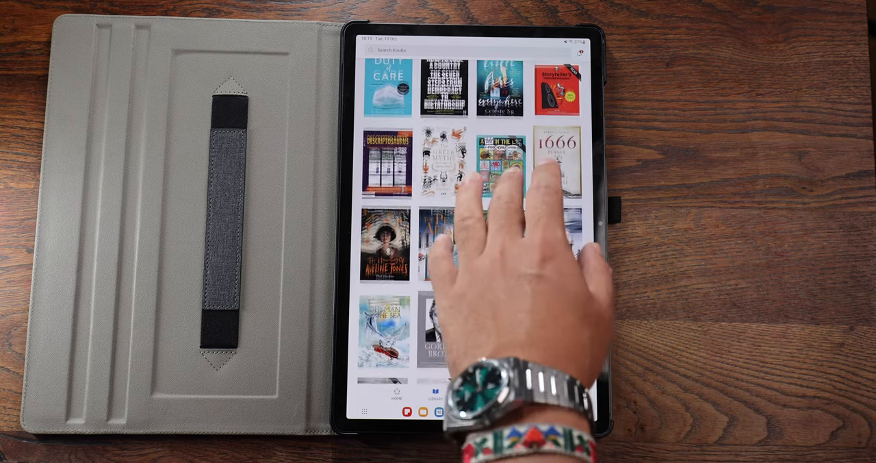